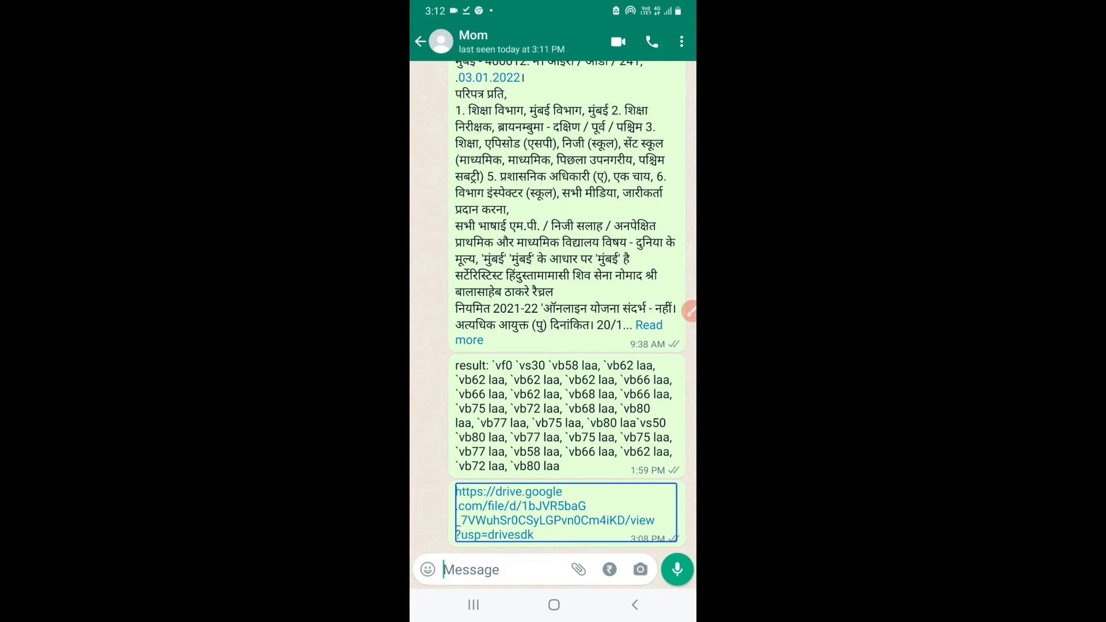
Follow the drive.google.com link in the WhatsApp chat to bring up the Open with chooser
click(556, 513)
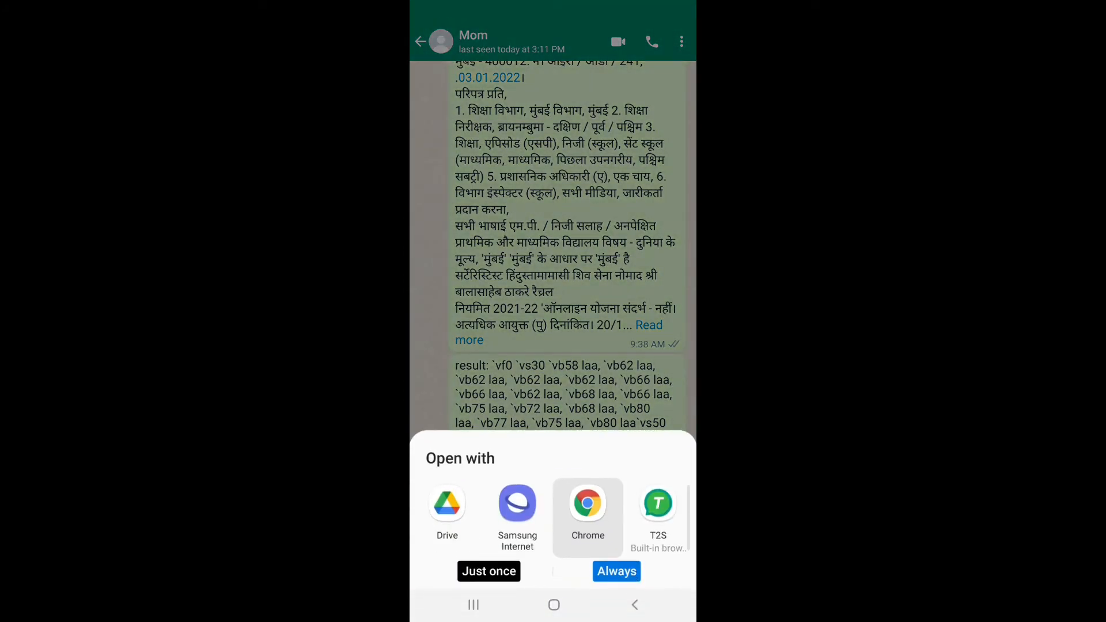
click(588, 503)
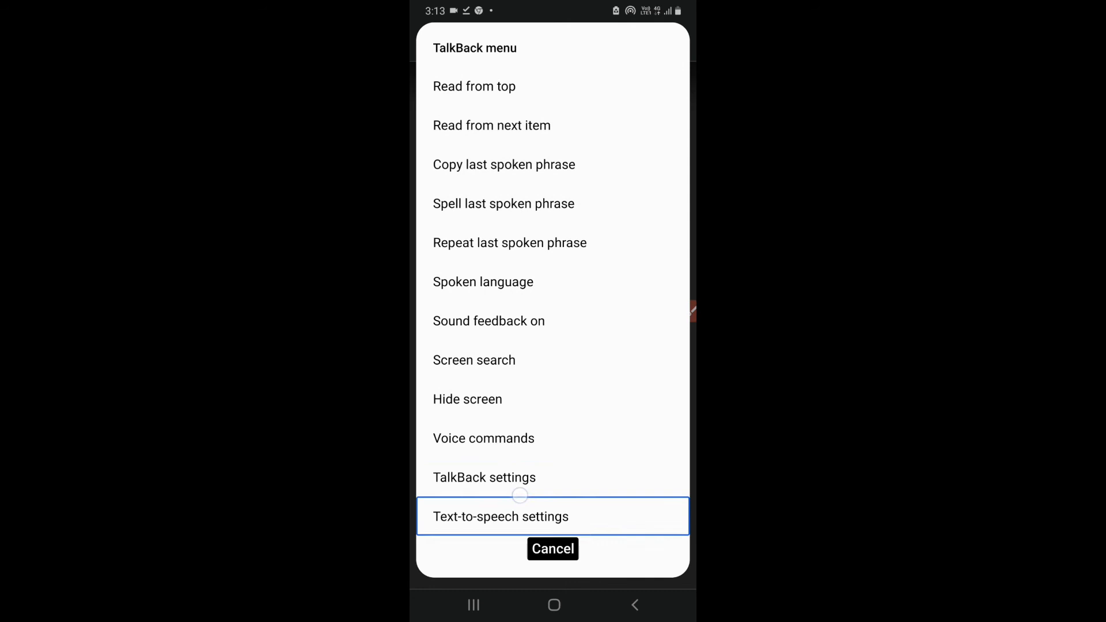
Reach Text-to-speech settings from TalkBack and show the Preferred engine list
click(502, 516)
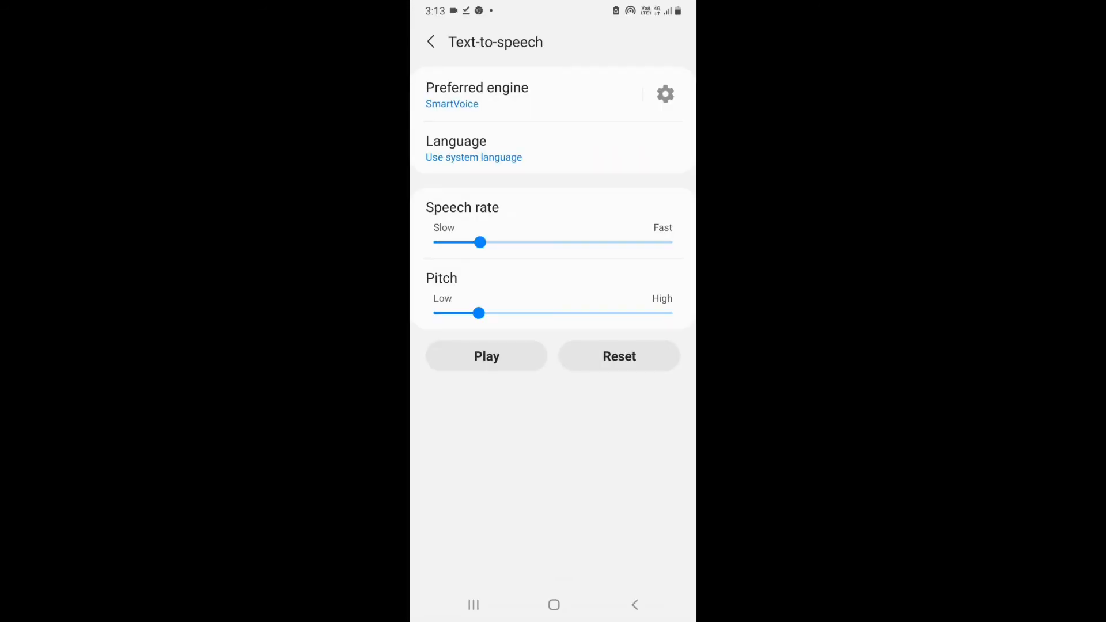
click(619, 356)
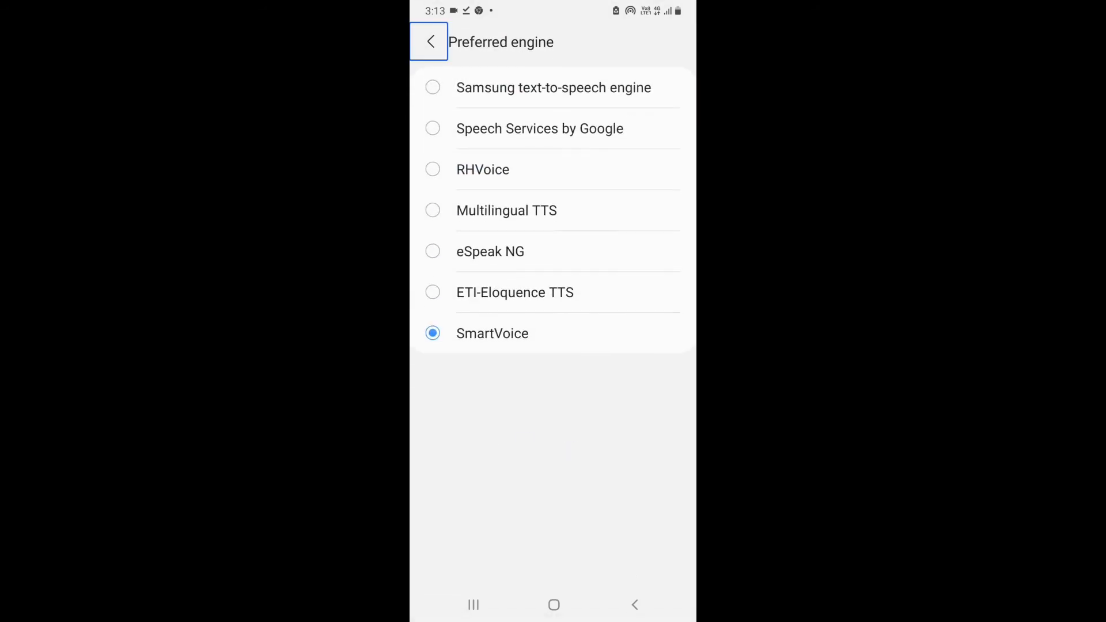
Choose ETI-Eloquence TTS as the preferred engine and accept the Attention privacy warning
click(492, 333)
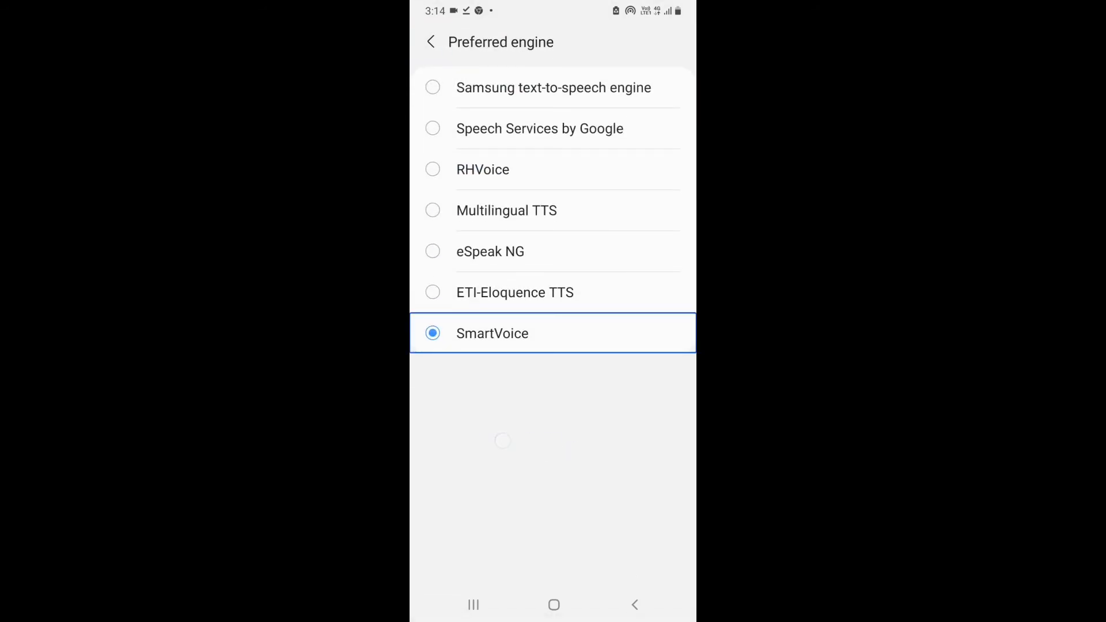
click(432, 292)
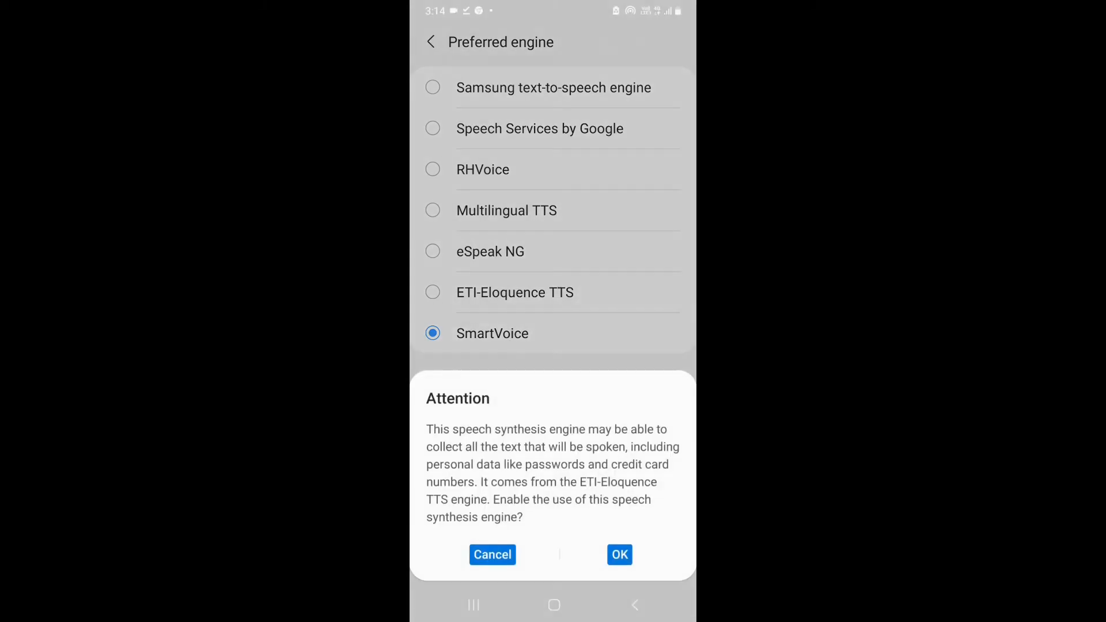
click(619, 555)
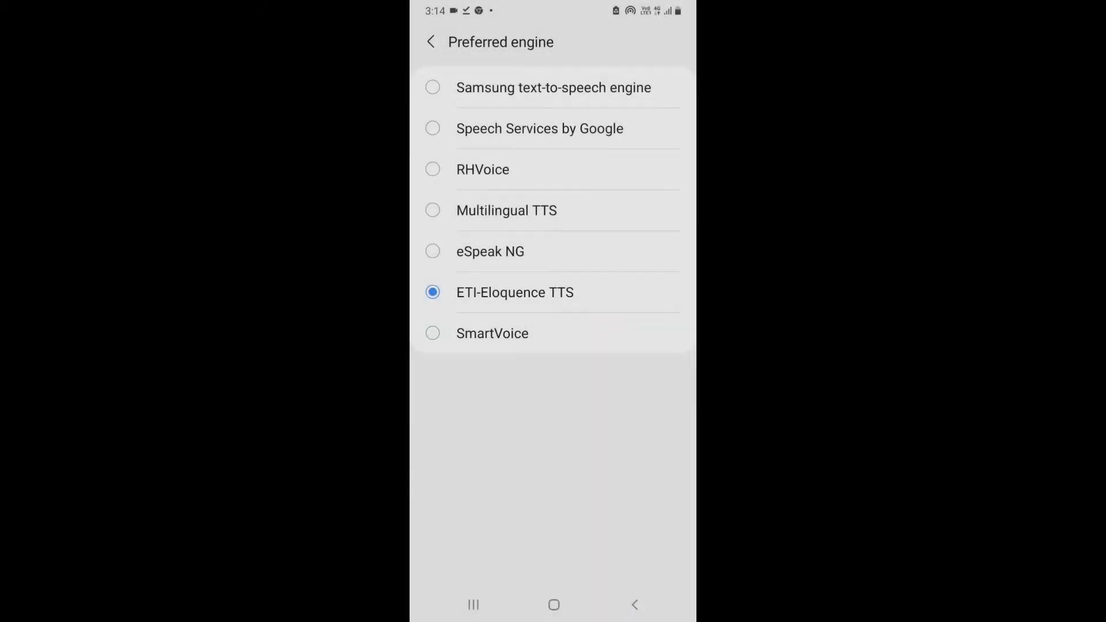
click(515, 291)
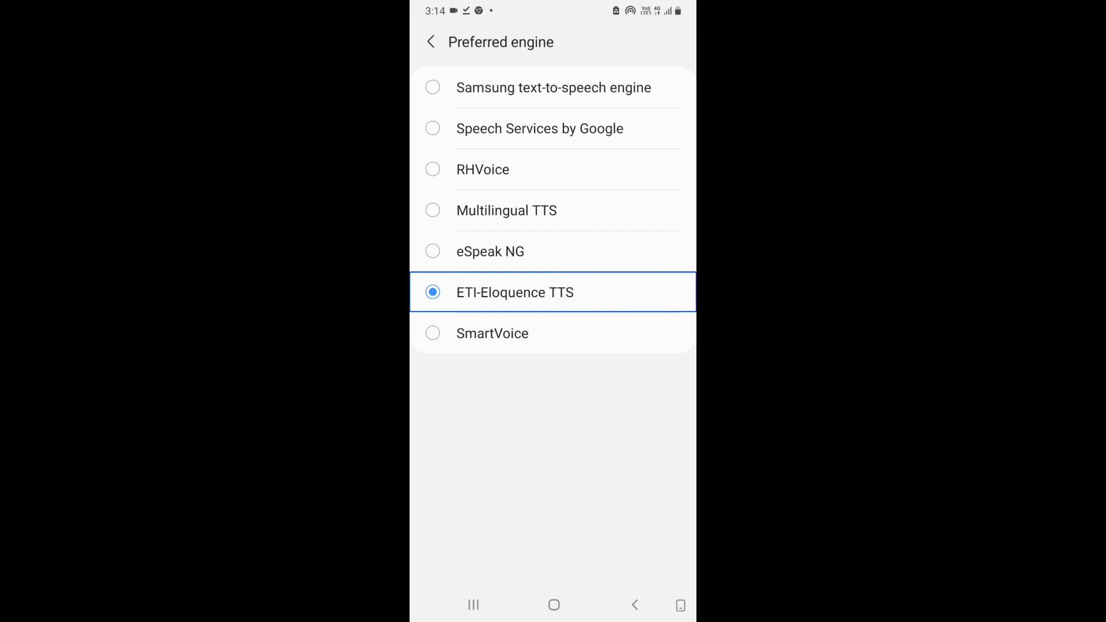